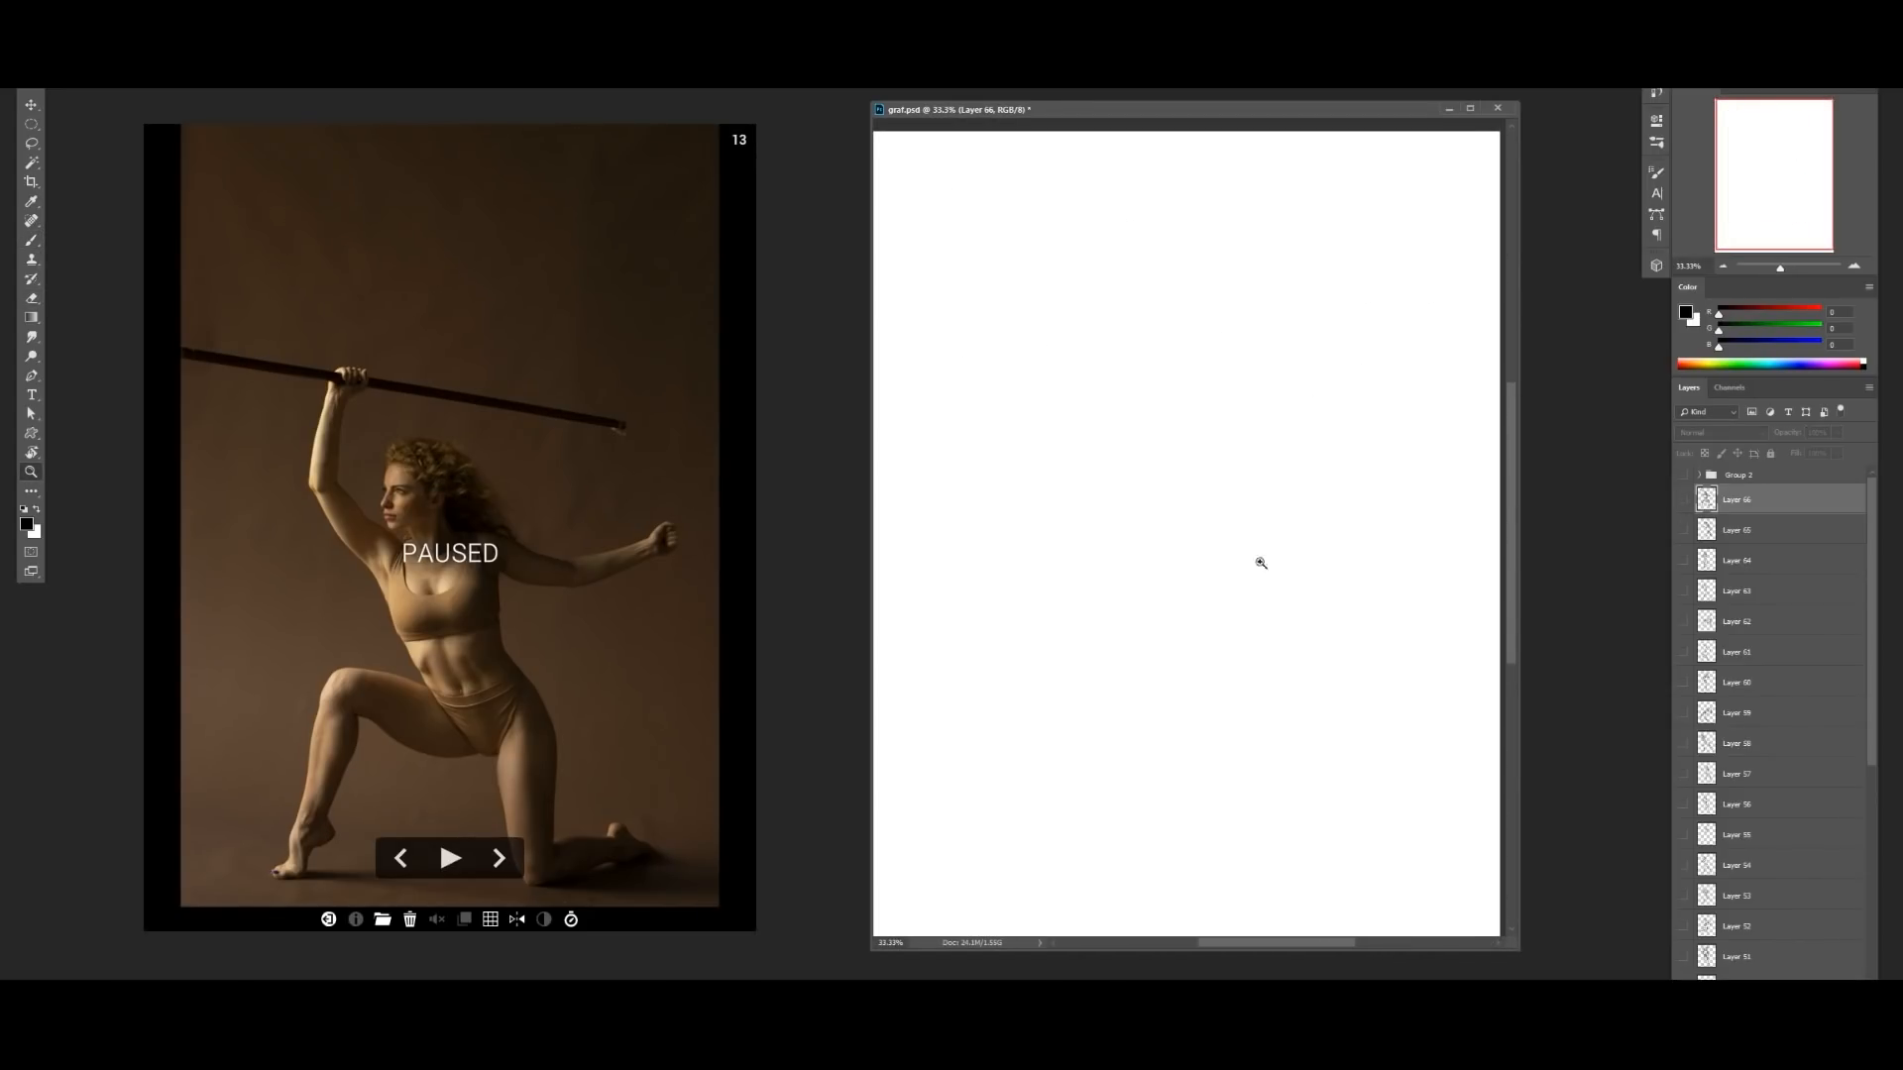
Step: Unpause the reference slideshow so the next dancer pose and its countdown timer appear
{"action": "left_click", "coordinate": [450, 858]}
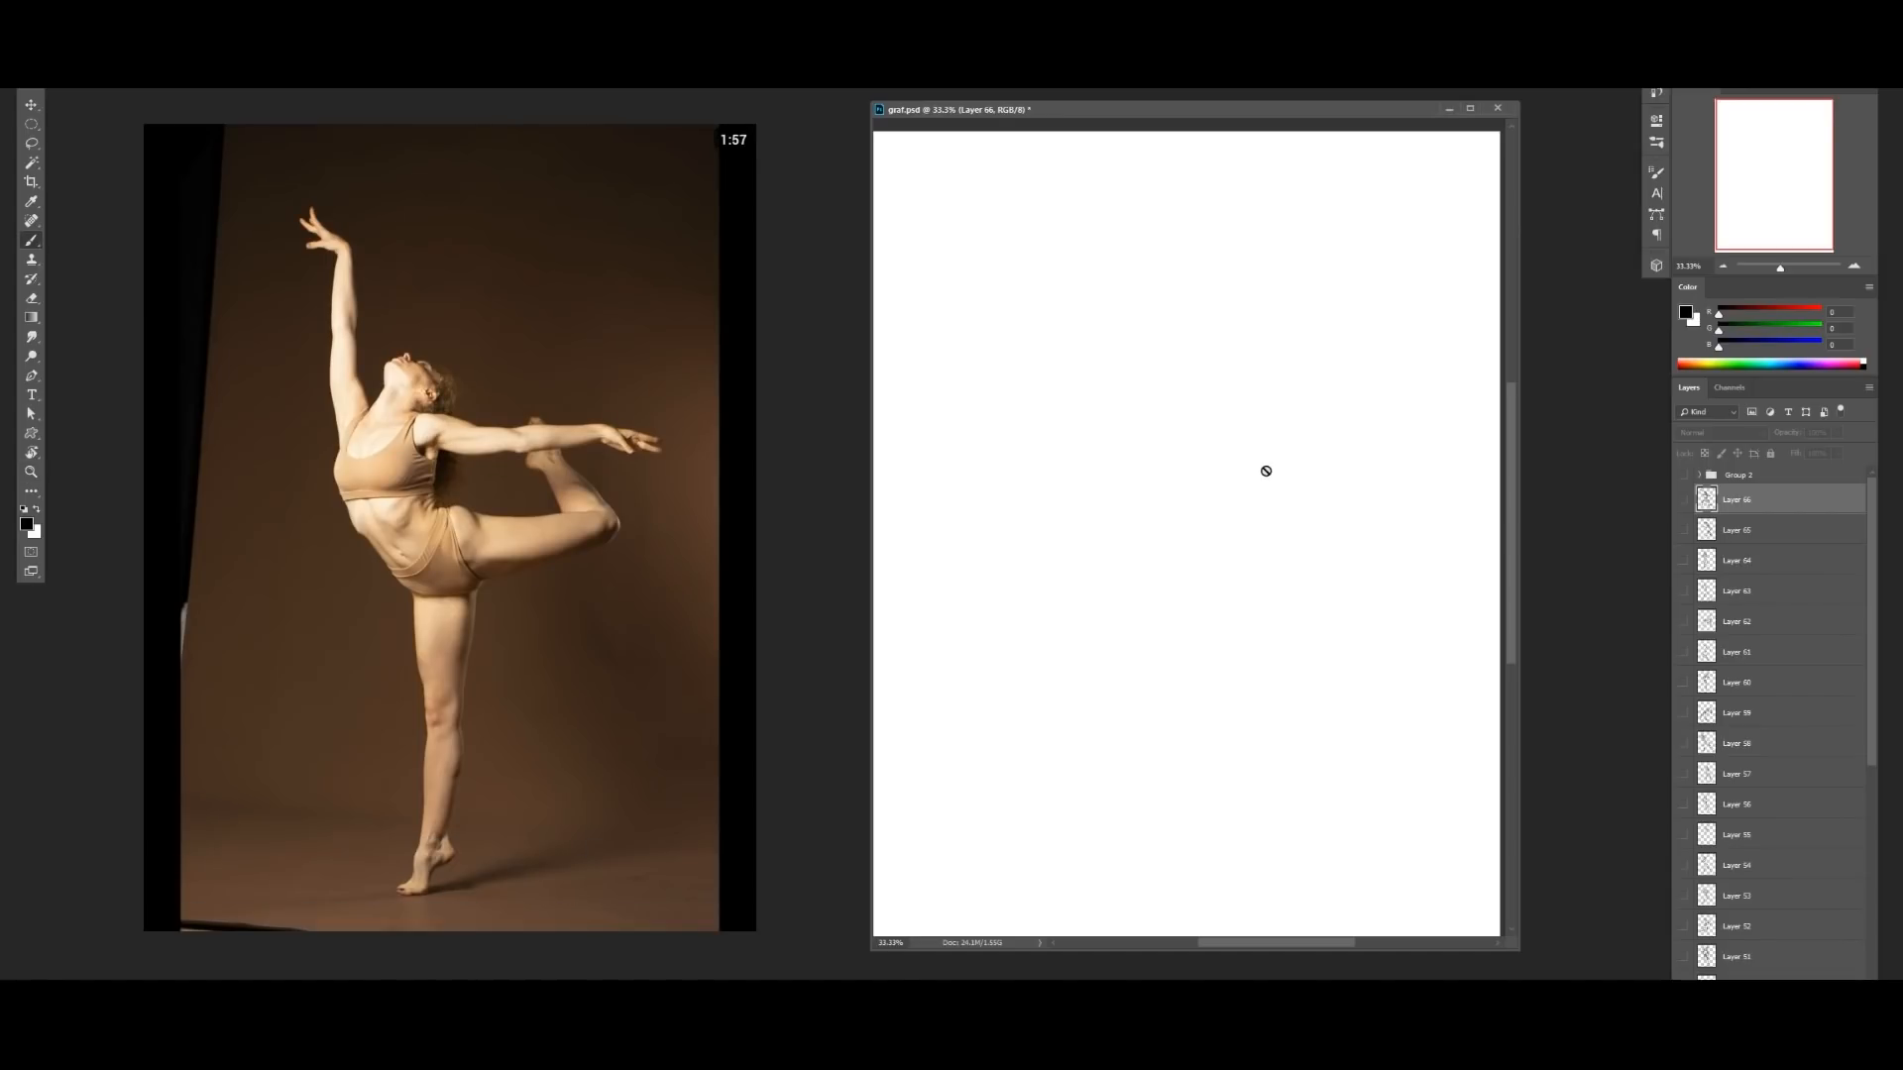